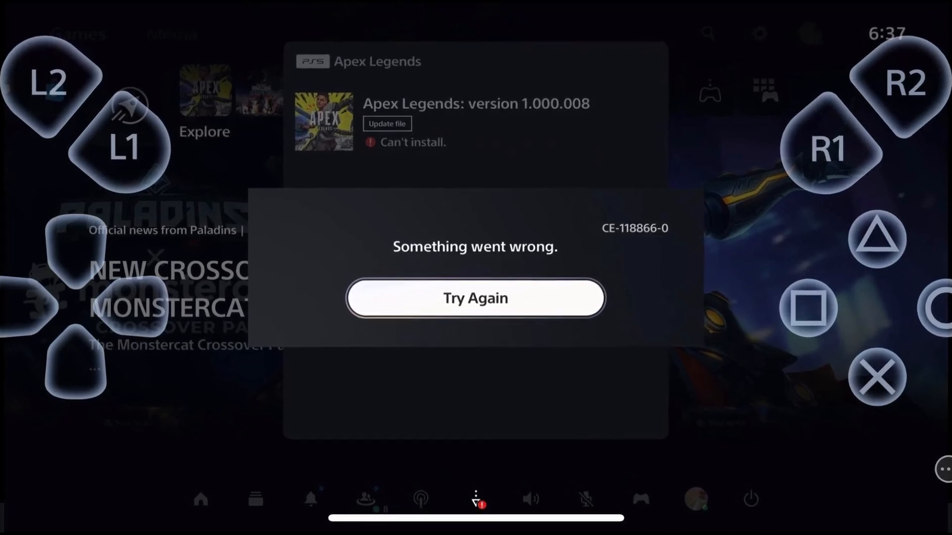
Bring up the Power menu with Rest Mode, Turn Off PS5 and Restart PS5 options.
click(753, 502)
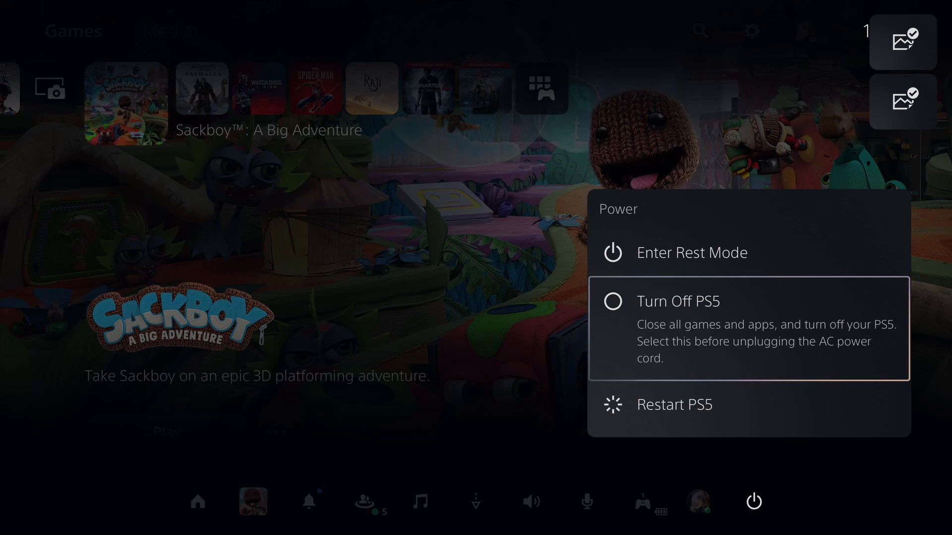